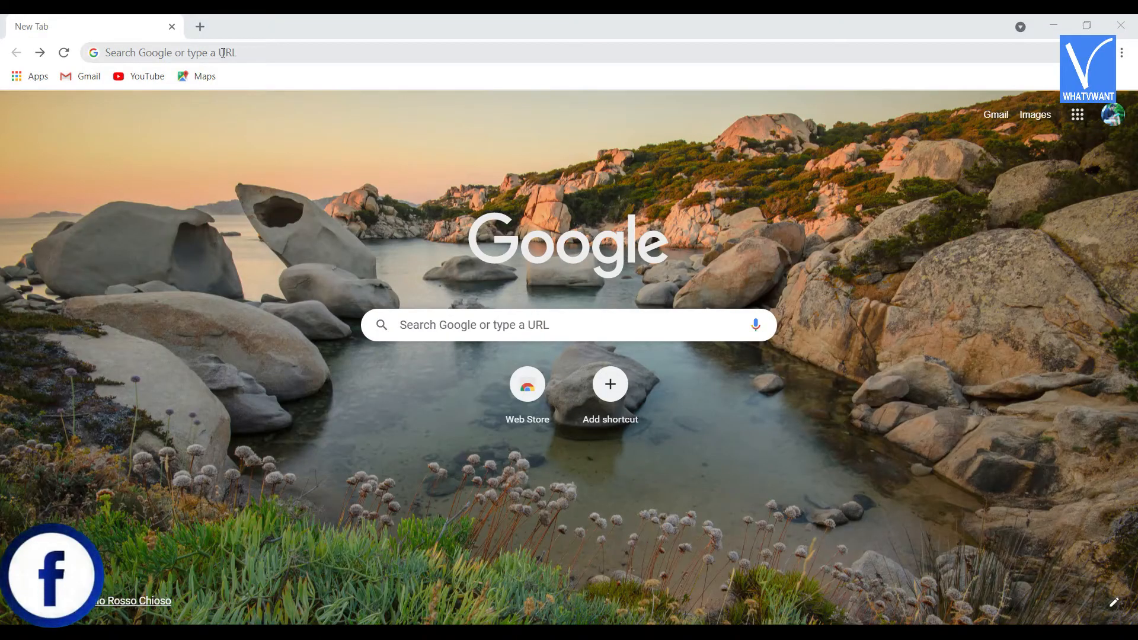
- Search the web for 'ifun screen recorder' via the address bar suggestion
click(223, 52)
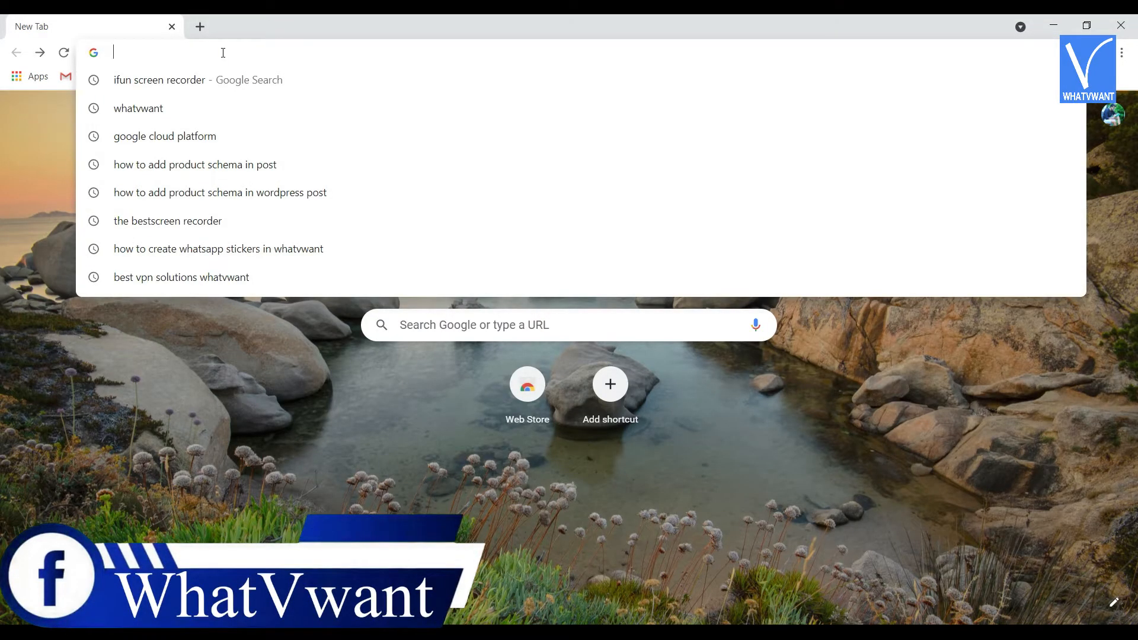
click(158, 79)
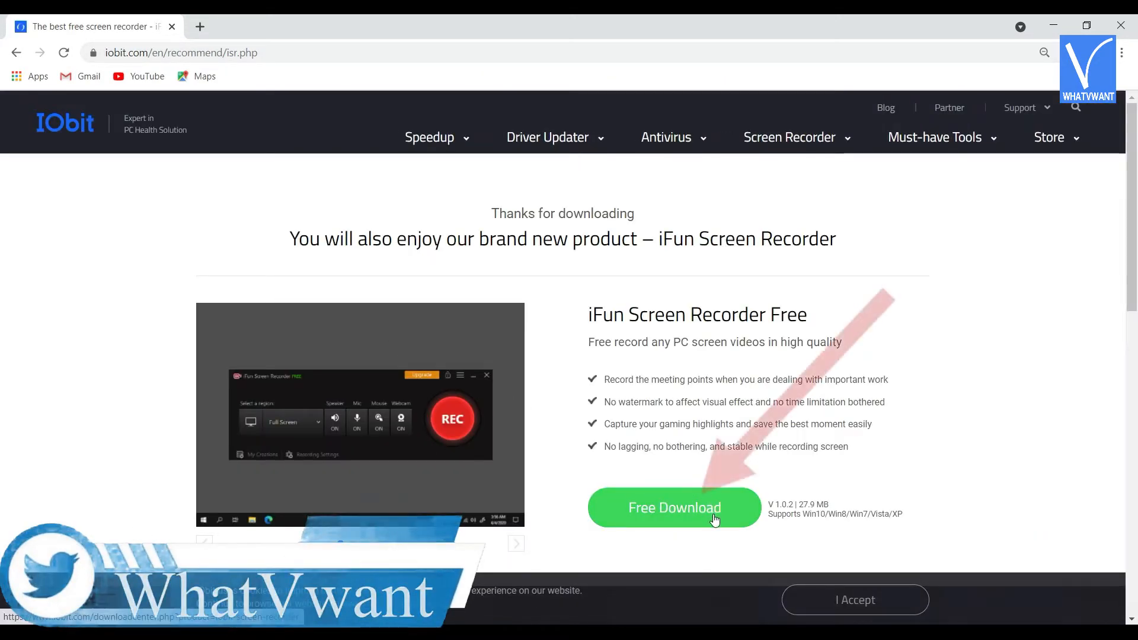
- Download iFun Screen Recorder Free from IObit, finish setup and launch it
click(685, 516)
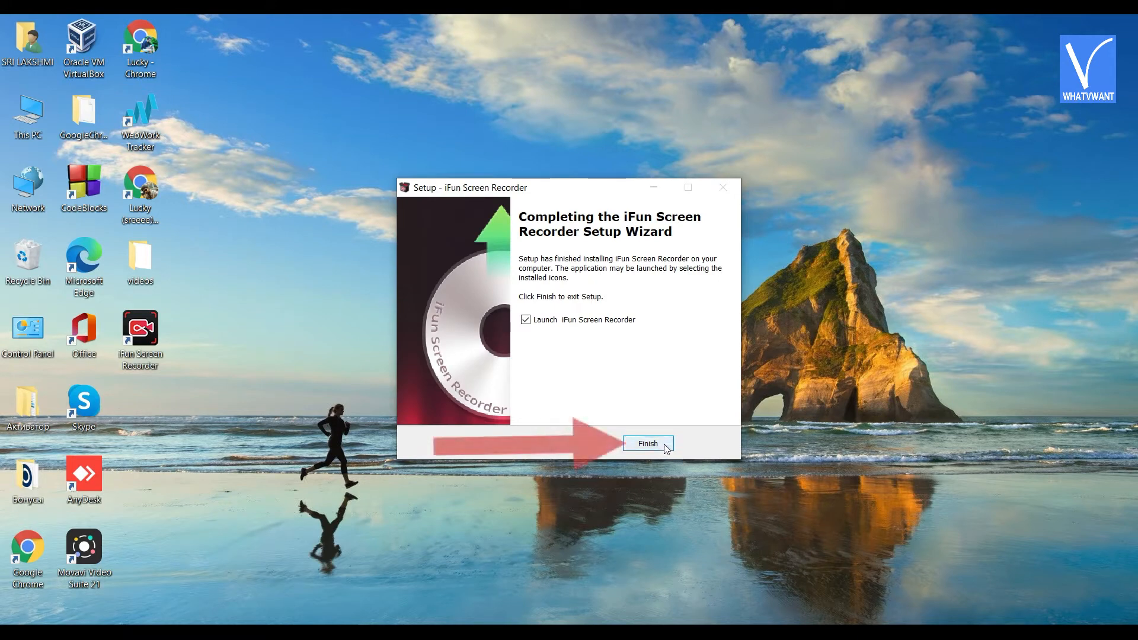
click(647, 443)
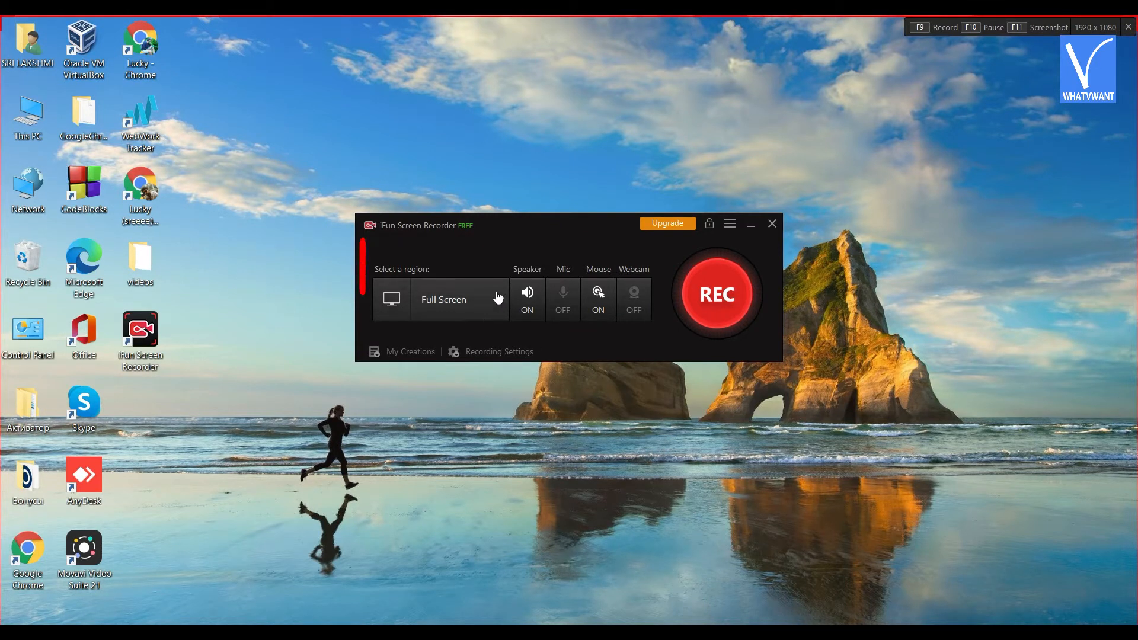
- Keep Full Screen selected as the recording area
click(460, 299)
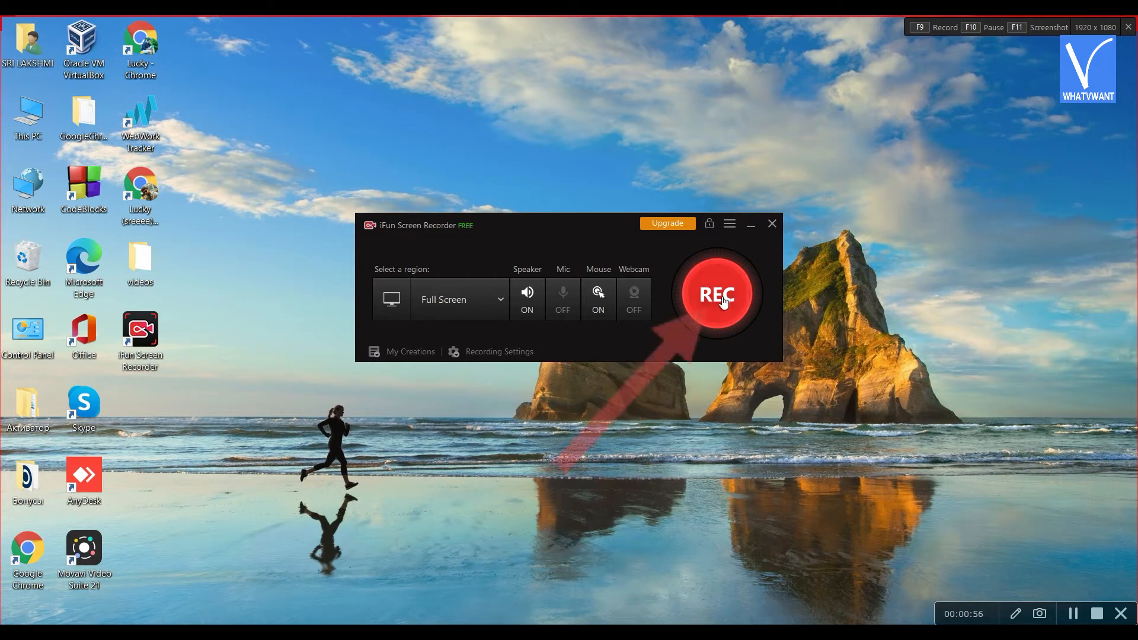
- Start a full-screen recording with the red REC button
click(719, 294)
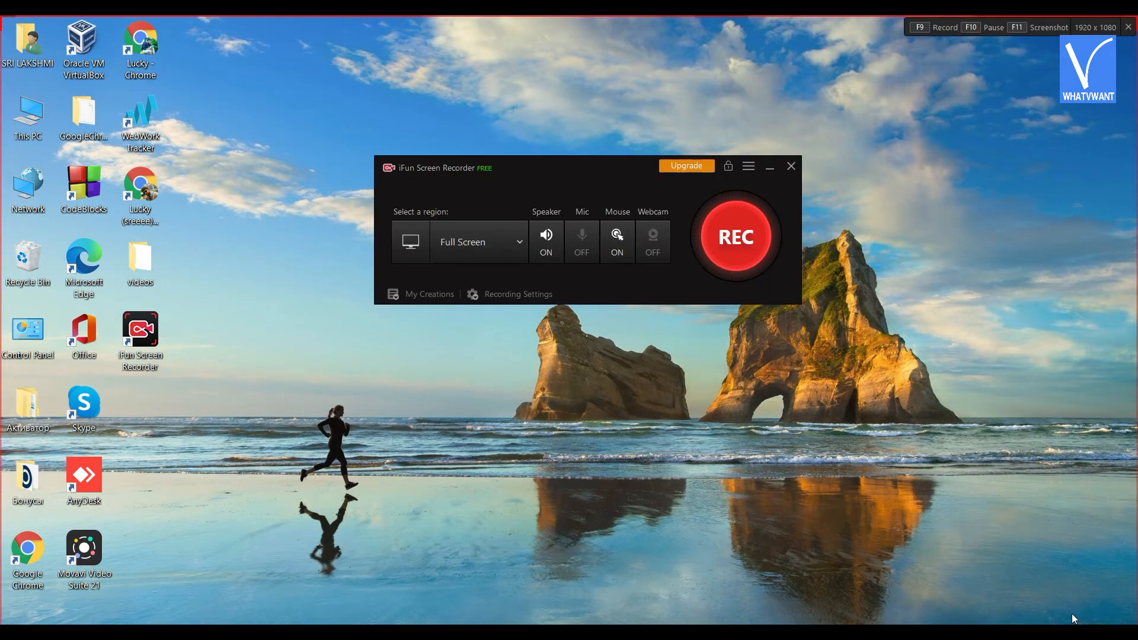
mouse_move(428, 303)
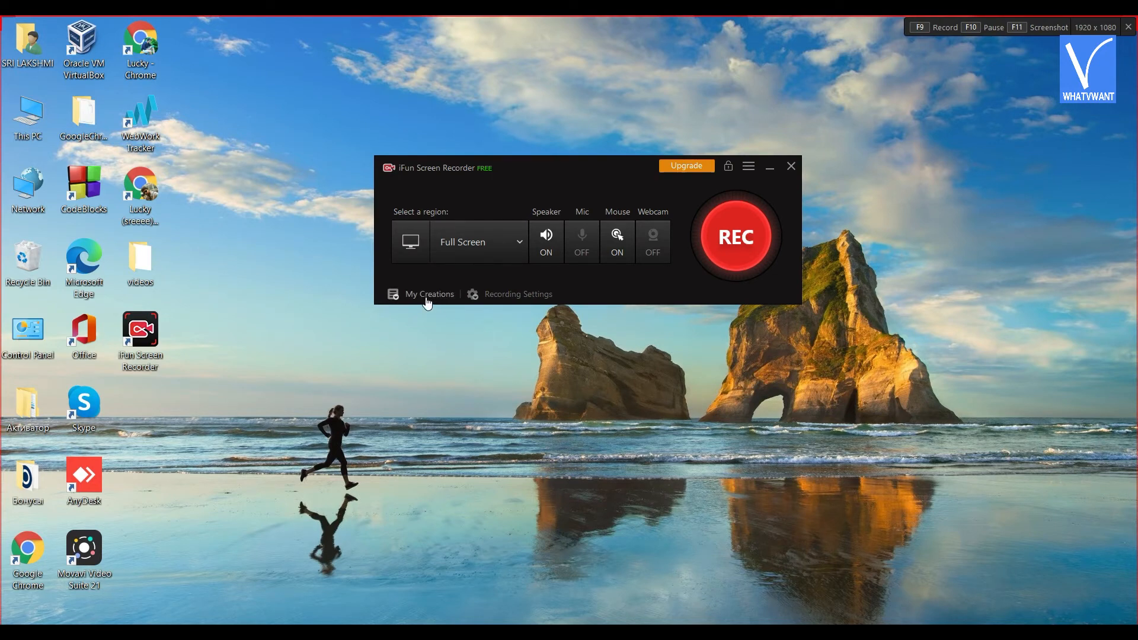
- Show the saved recordings under My Creations, listing 20210514_131532.MP4
click(429, 294)
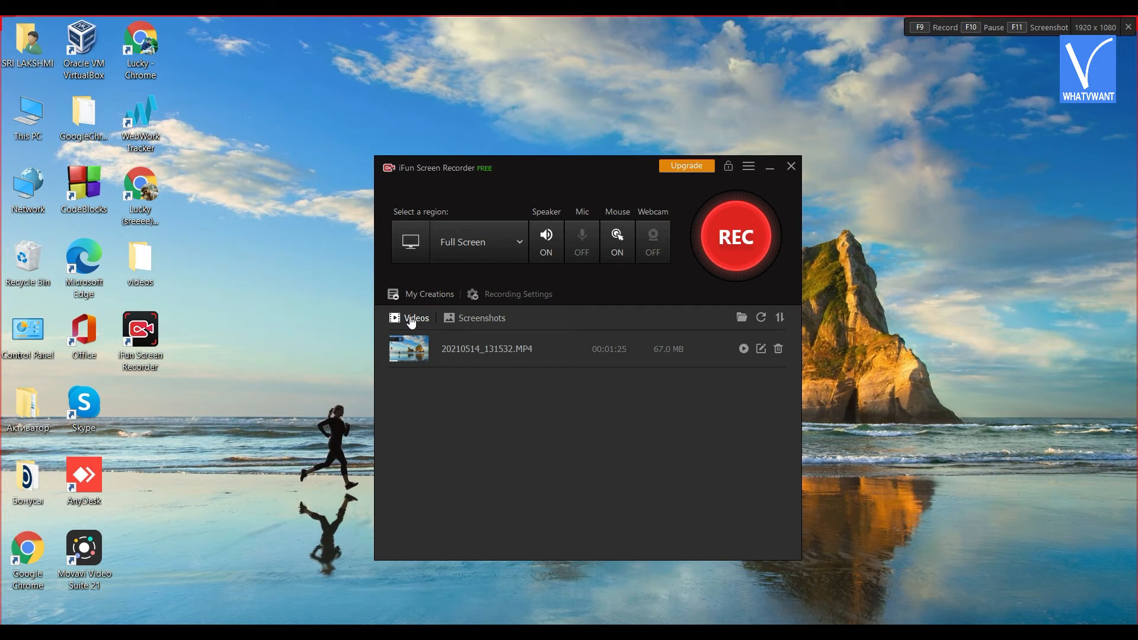
mouse_move(383, 327)
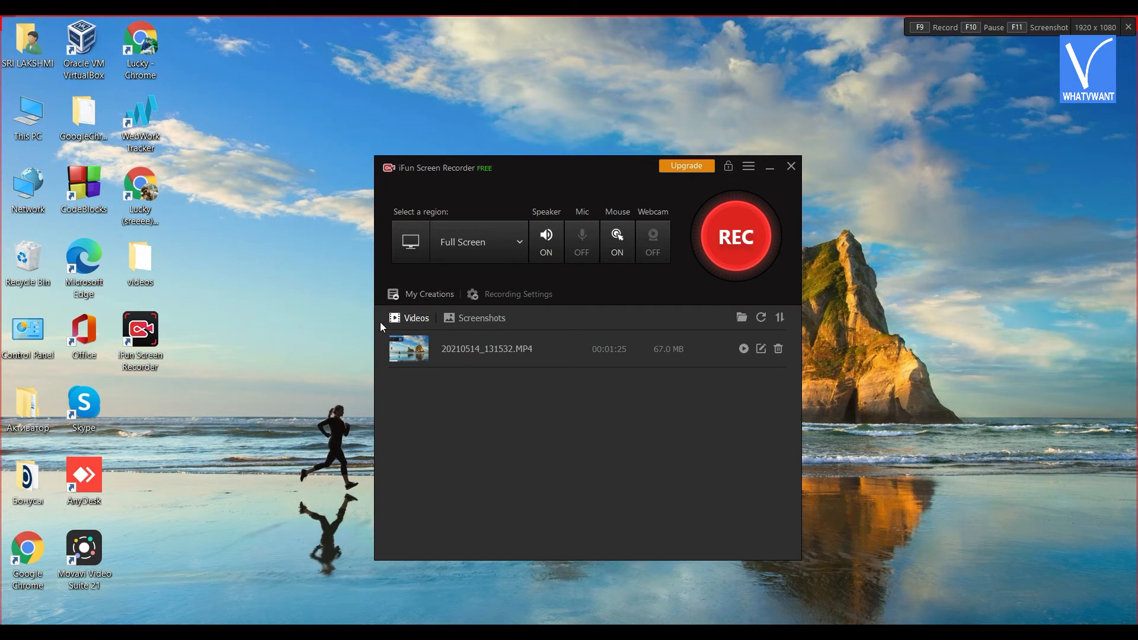
mouse_move(761, 349)
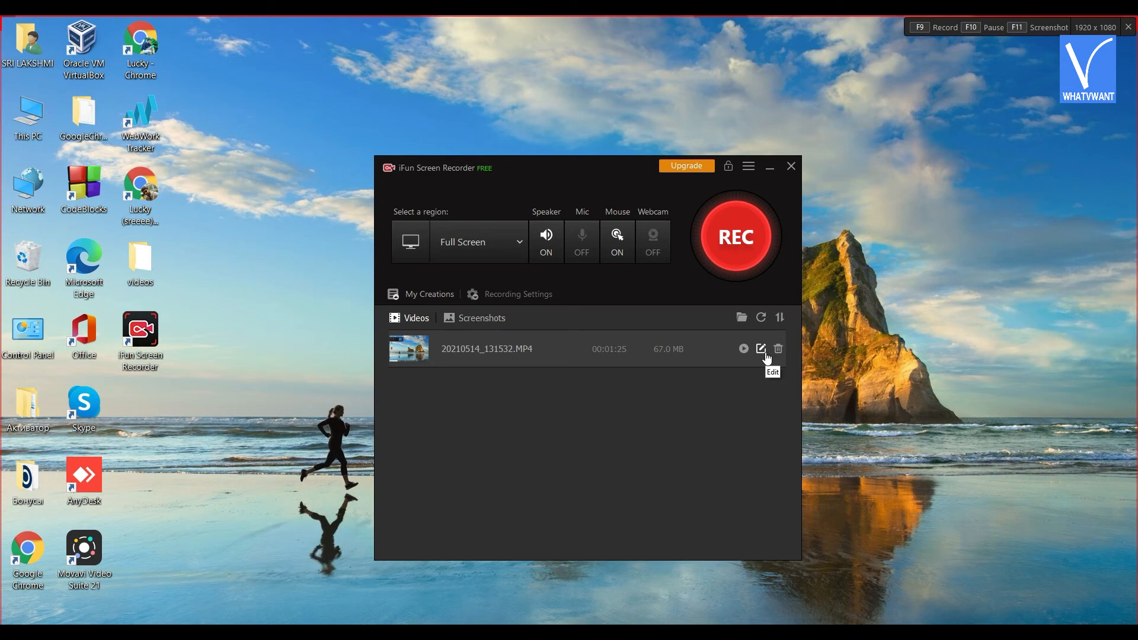